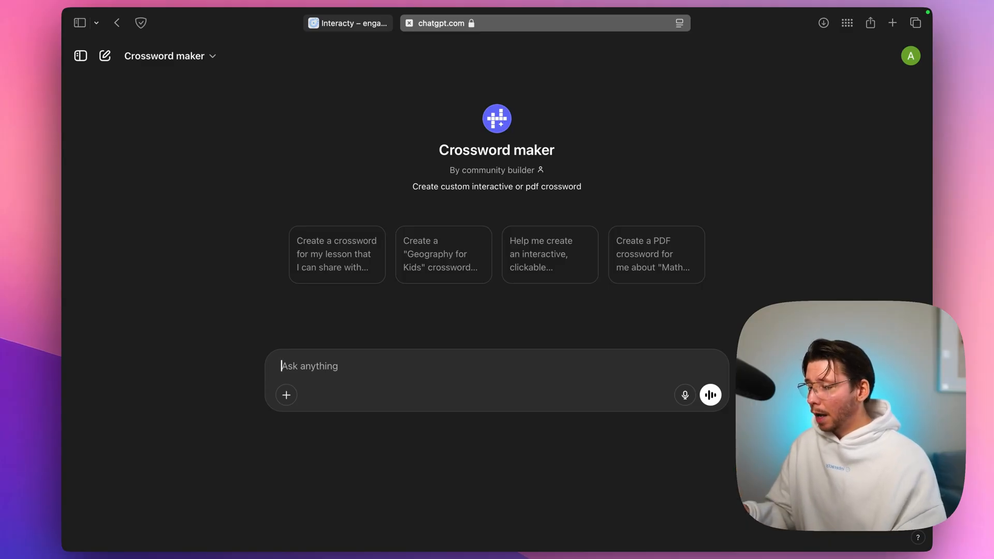
# Request 'create a crossword for 8th graders on ancient greek philosophy' from the Crossword maker GPT
pyautogui.write('create a crossword for 8th')
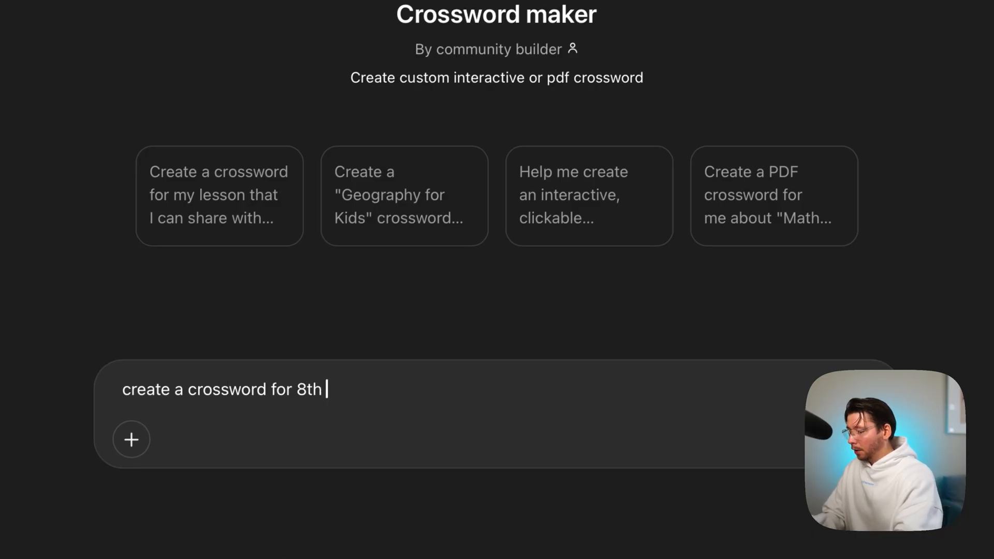
pyautogui.write('graders on')
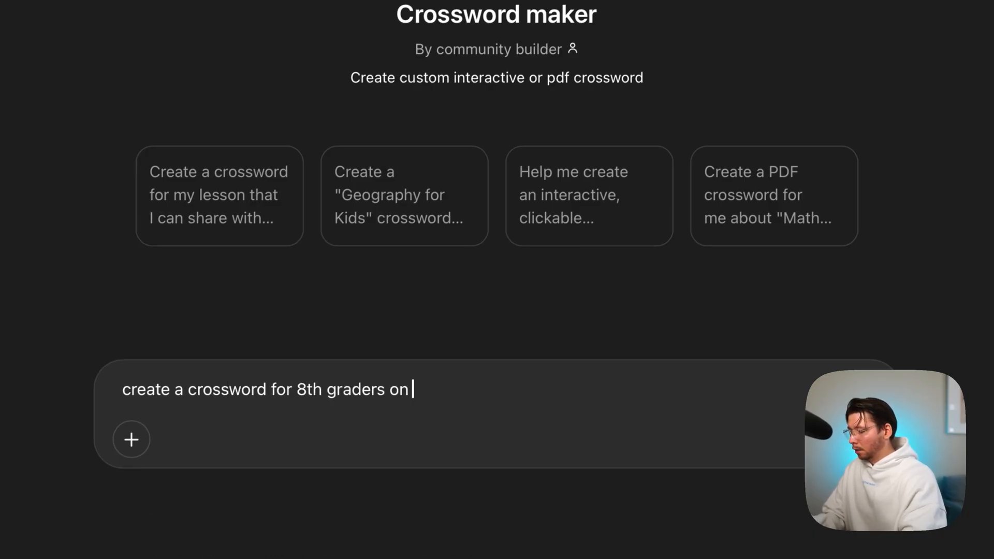
pyautogui.write('ancient greek')
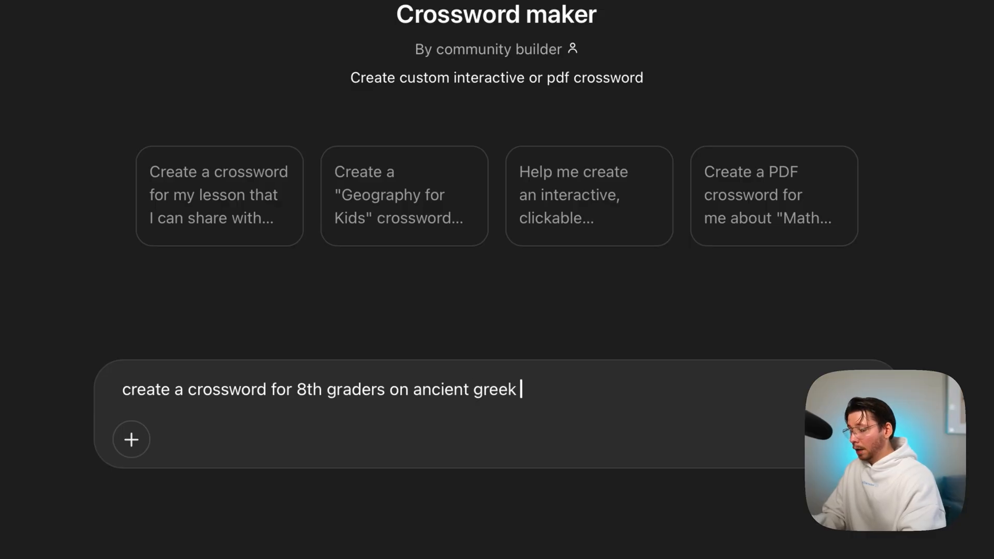
pyautogui.write('philosophy')
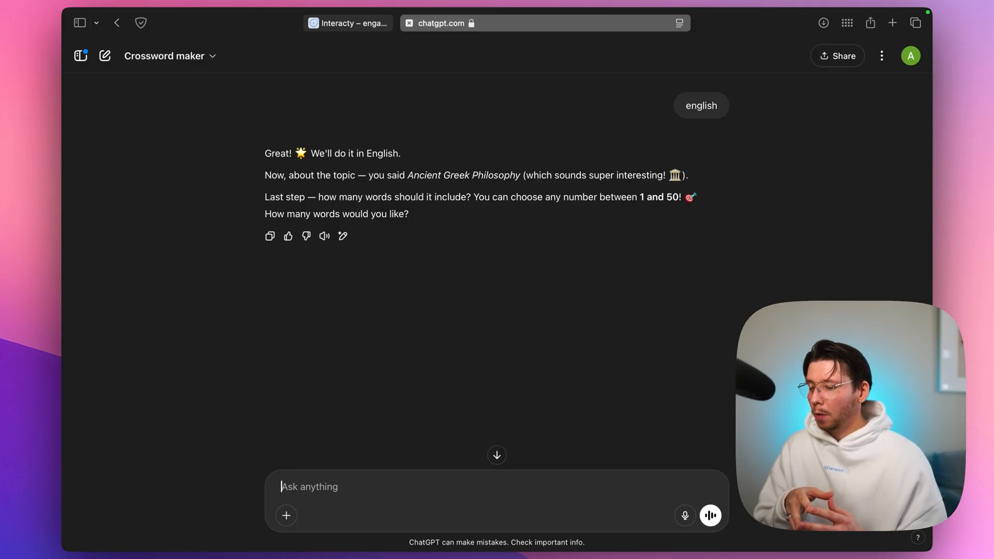
# Answer 10 as the word count so the Crossword maker builds the English crossword
pyautogui.write('10')
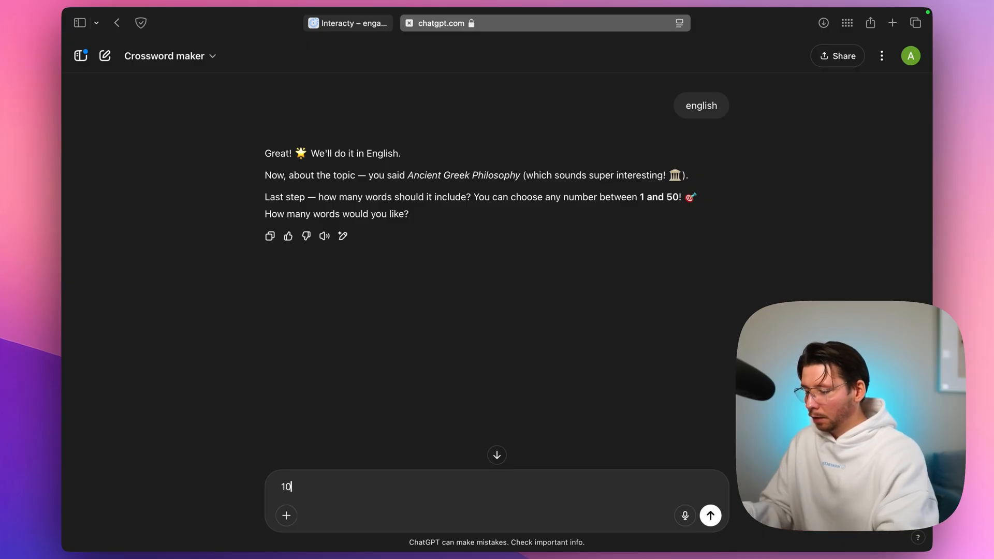
pyautogui.click(710, 514)
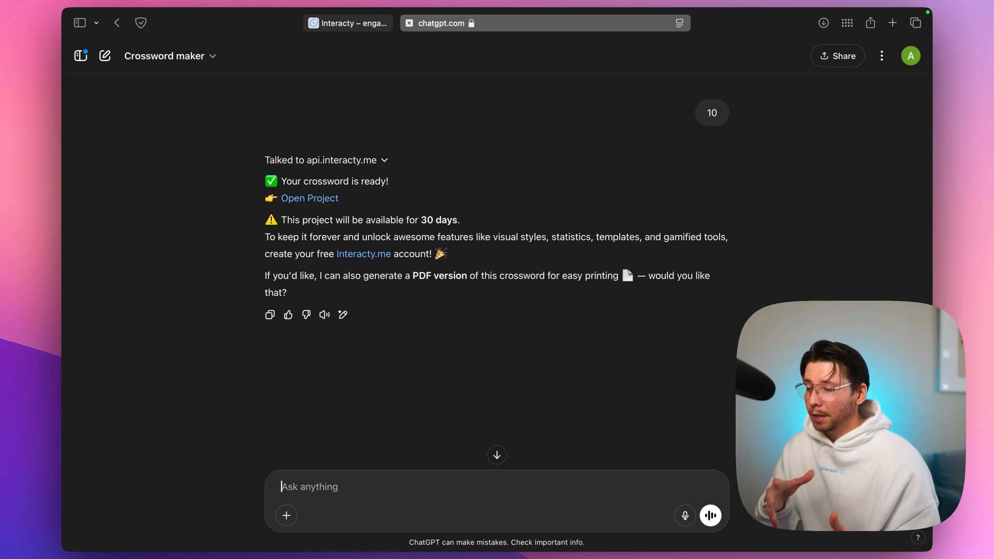
# Follow the Open Project link and view the Interacty grid with its Down and Across clues
pyautogui.click(309, 198)
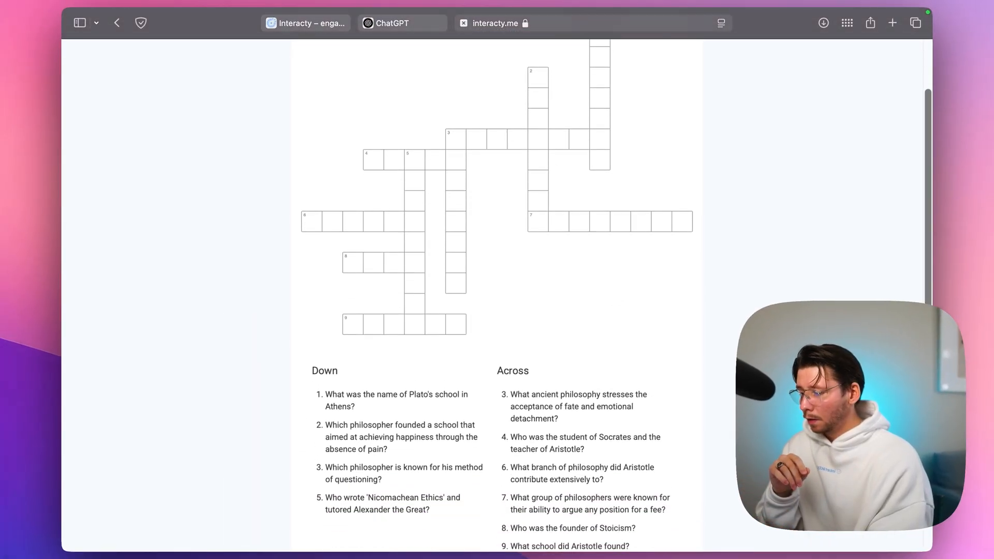
pyautogui.scroll(-3)
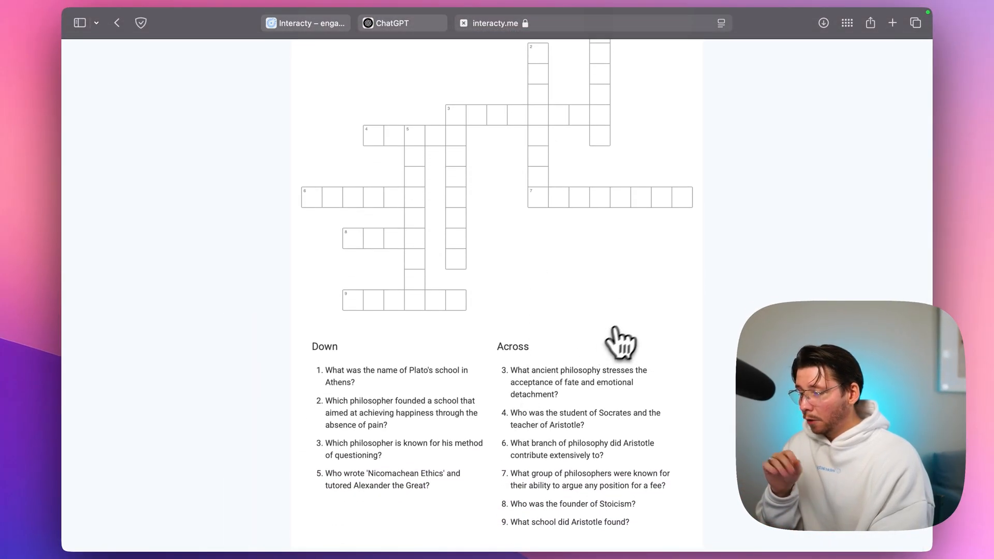
pyautogui.moveTo(627, 332)
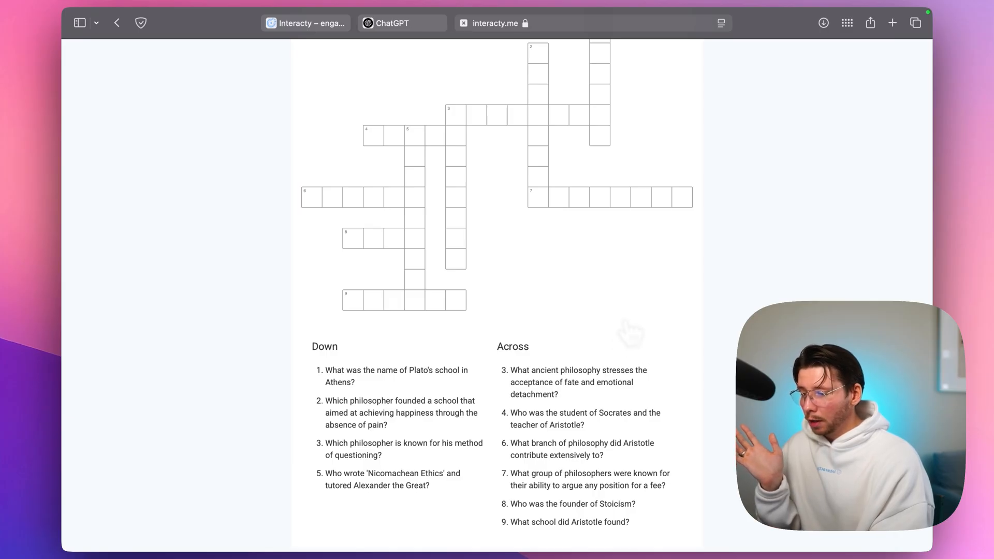
pyautogui.rightClick(494, 23)
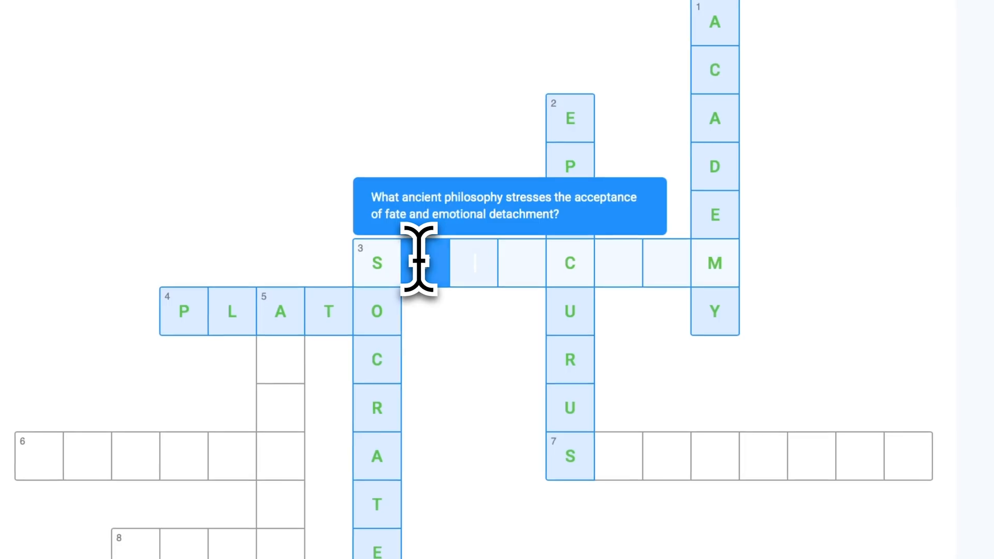
# Try the crossword by entering STOICISM for 3 across
pyautogui.write('TOICISM')
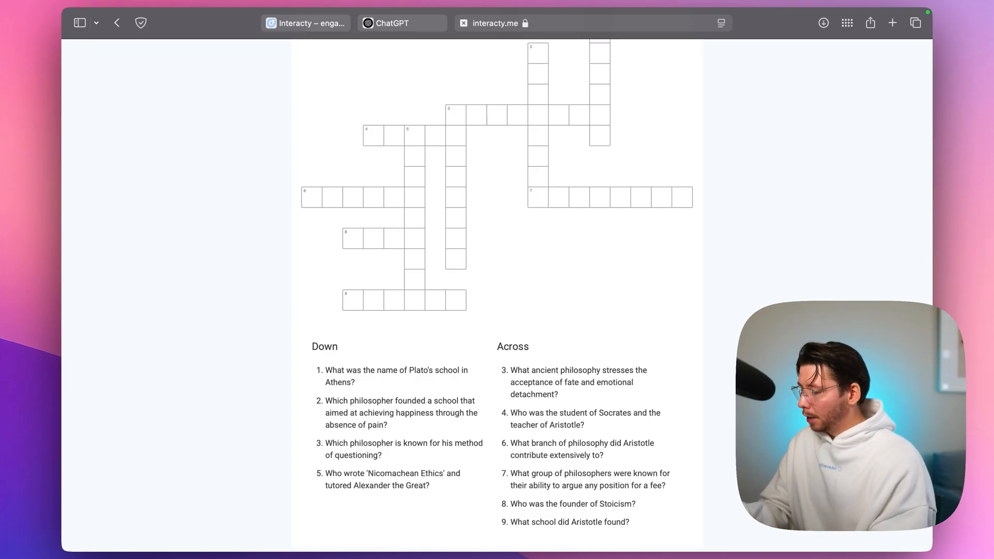
# Back in the chat, accept the PDF offer and open the generated crossword PDF in a new tab
pyautogui.click(401, 23)
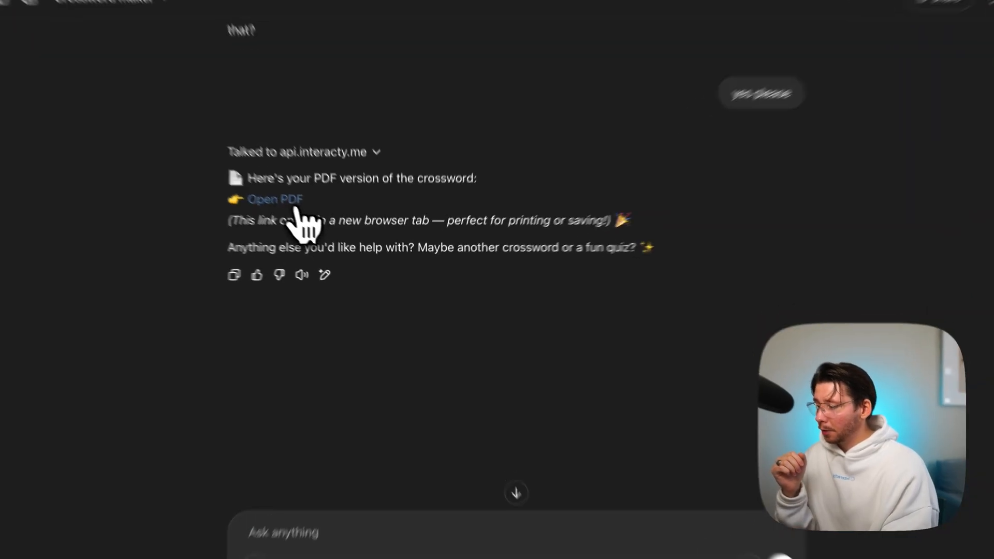
pyautogui.click(275, 199)
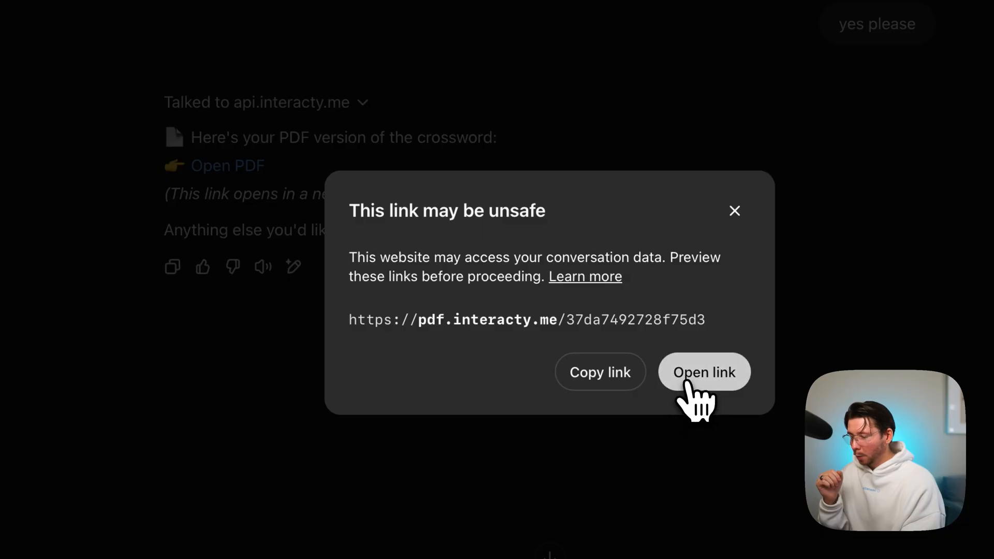
pyautogui.click(704, 371)
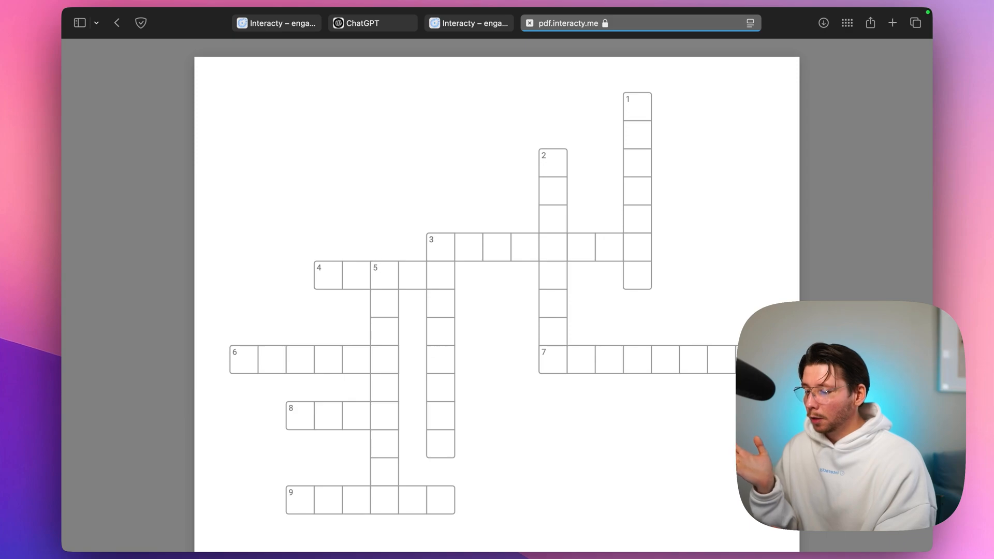
pyautogui.scroll(-3)
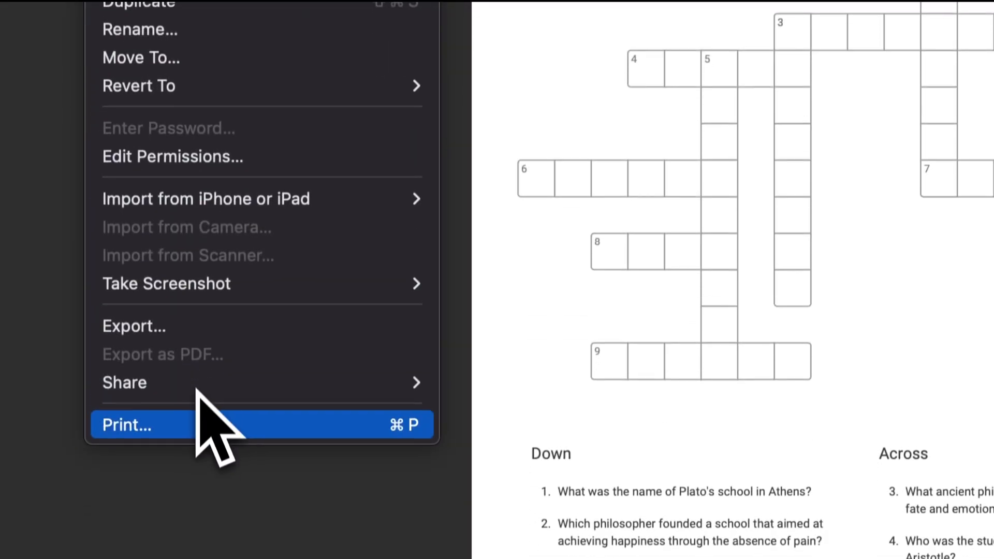
pyautogui.click(126, 424)
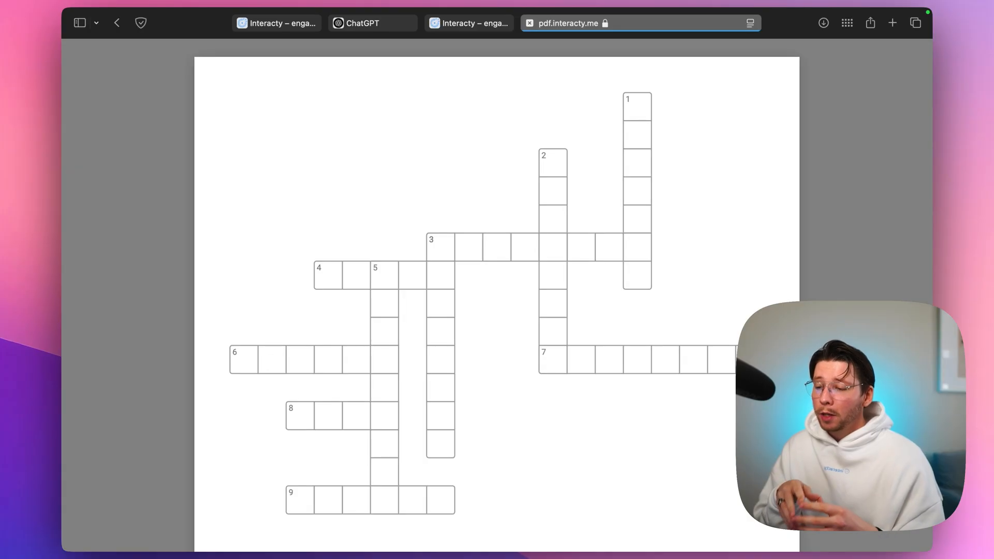